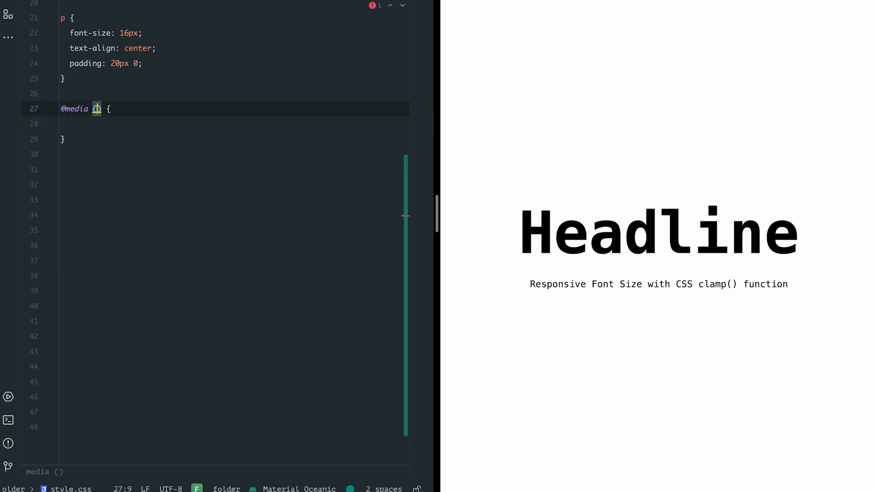
# - Write max-width media query blocks (1200px, 600px) adjusting the h1 font-size in style.css
pyautogui.write('(max-width: 1200px) {')
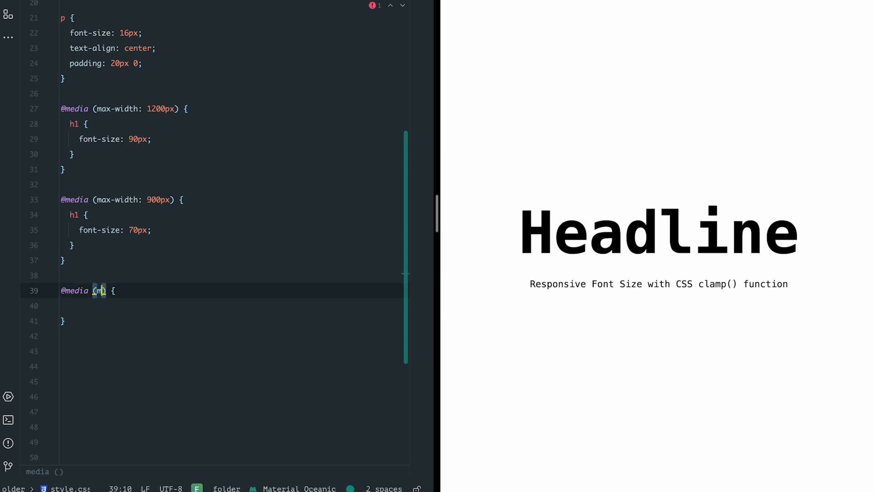
pyautogui.write('max-width: 600px) {')
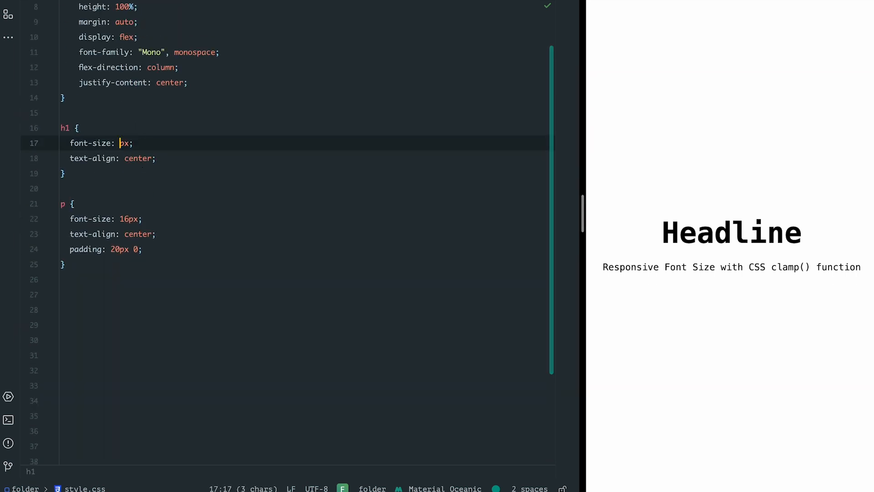
# - Give the h1 a font-size of 8vw so the headline scales with viewport width
pyautogui.write('8vw')
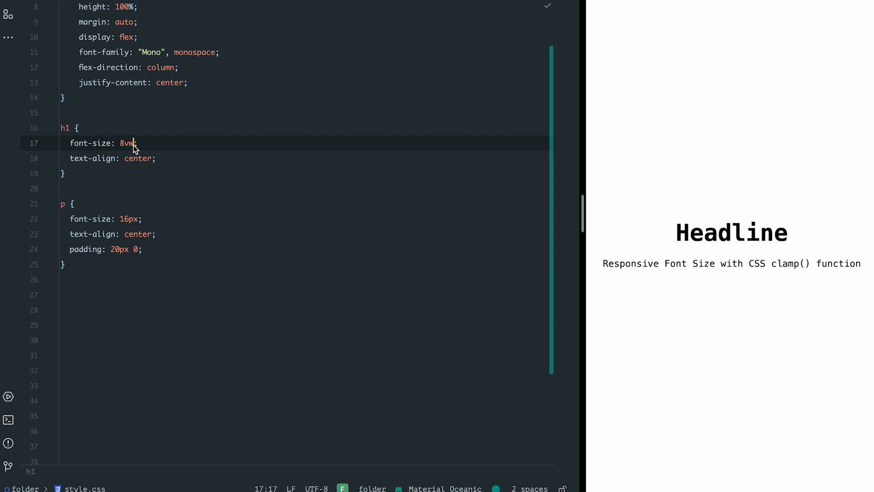
pyautogui.click(71, 203)
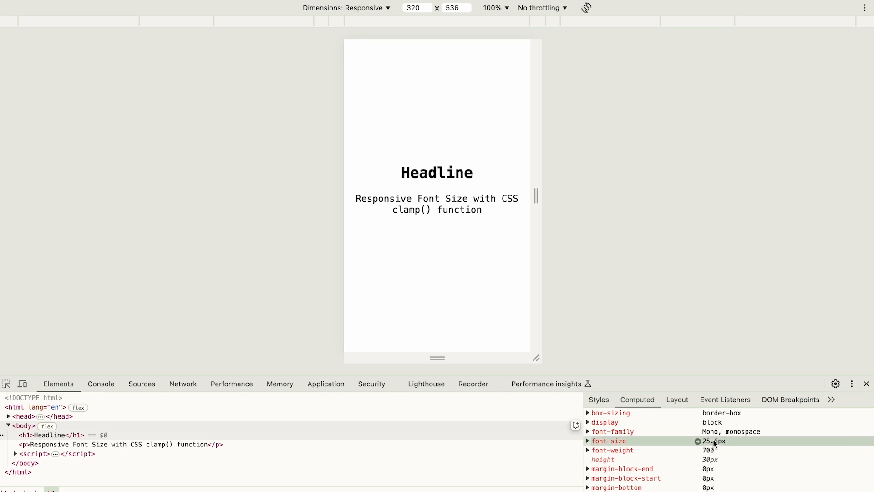
pyautogui.moveTo(556, 244)
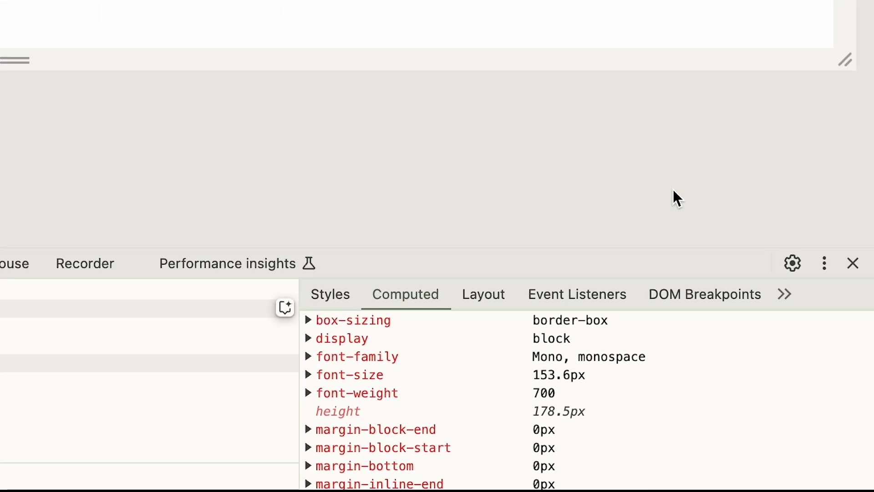
pyautogui.moveTo(612, 128)
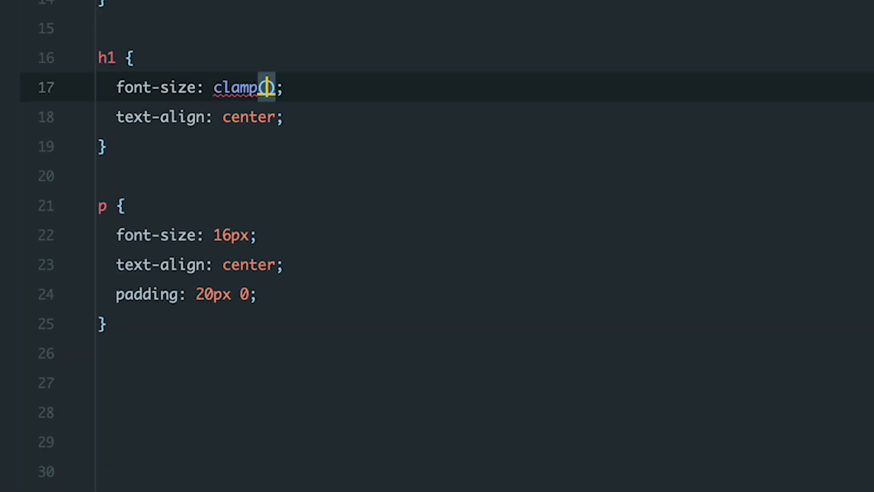
# - Replace the h1 font-size with a clamp(min, curr, max) placeholder
pyautogui.write('min, c')
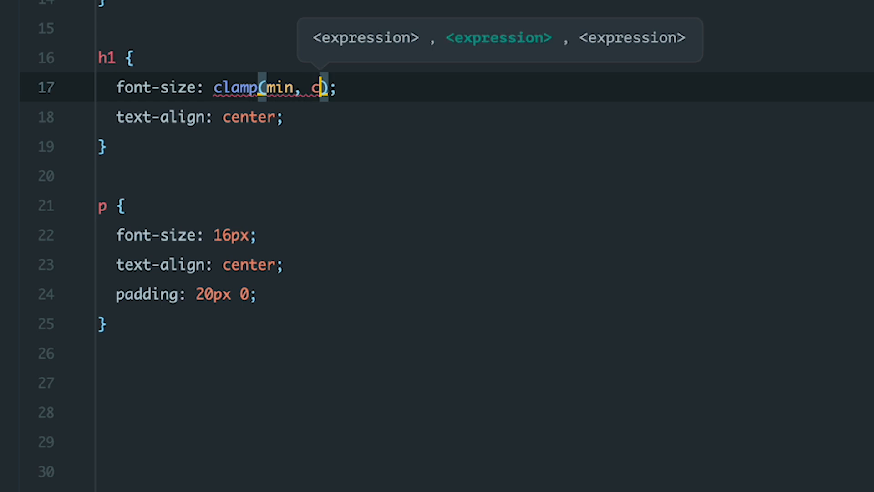
pyautogui.write('urr,')
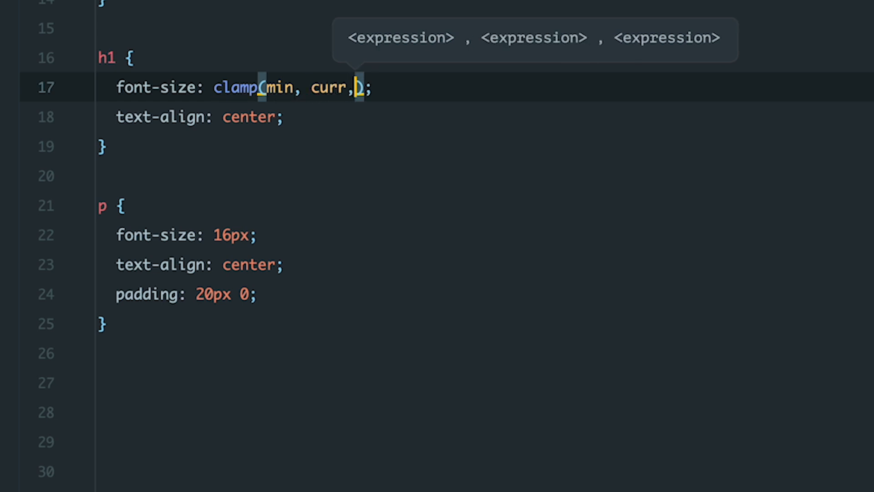
pyautogui.write('max')
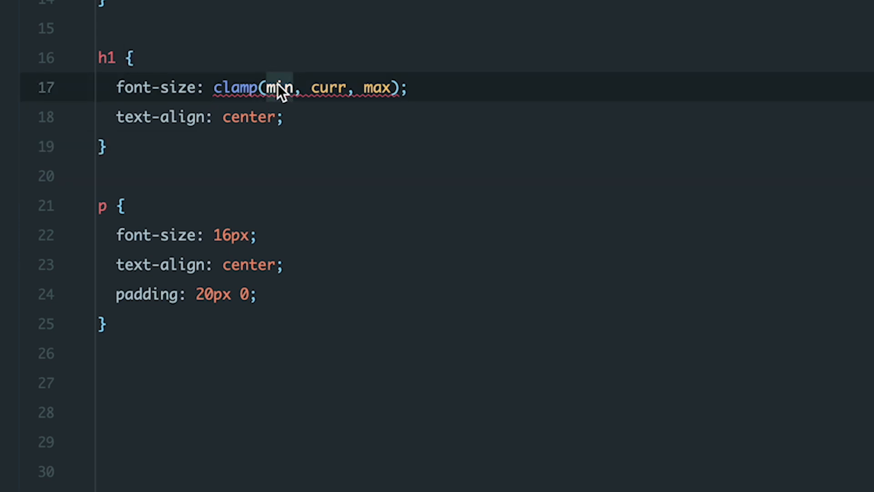
# - Fill the clamp with 50px minimum, 8vw preferred and 100px maximum
pyautogui.write('50px')
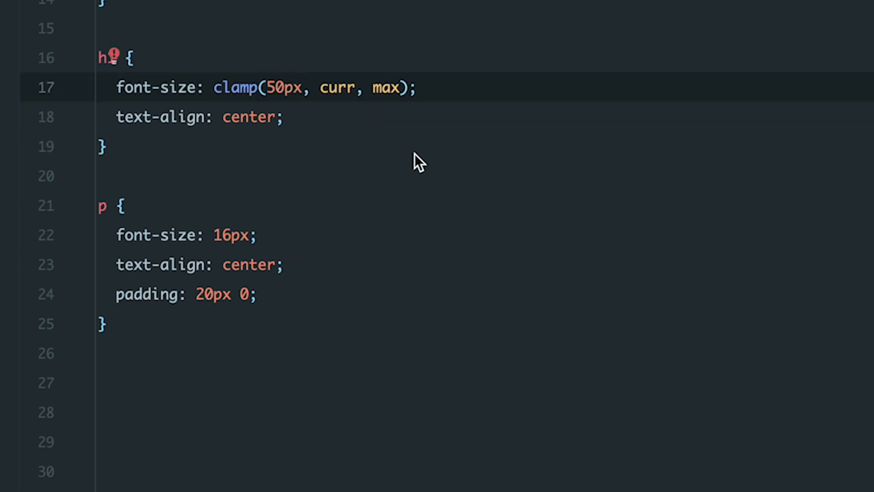
pyautogui.write('10')
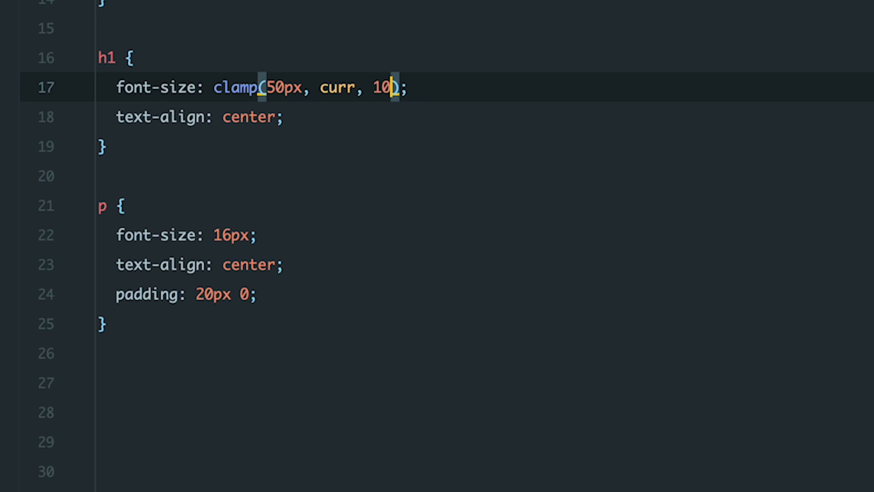
pyautogui.write('0px')
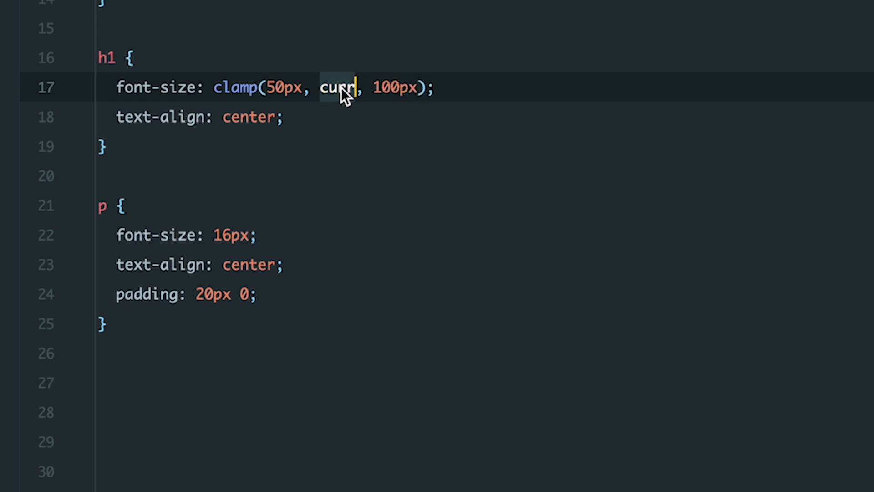
pyautogui.write('75px')
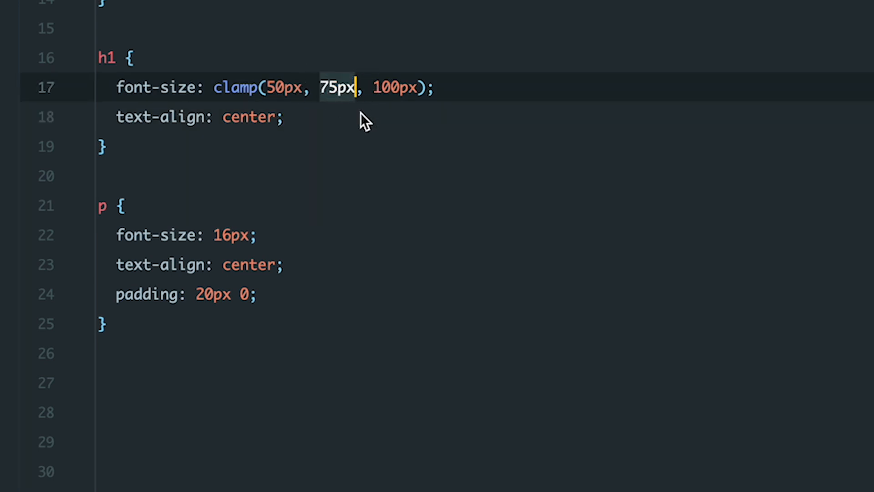
pyautogui.write('8')
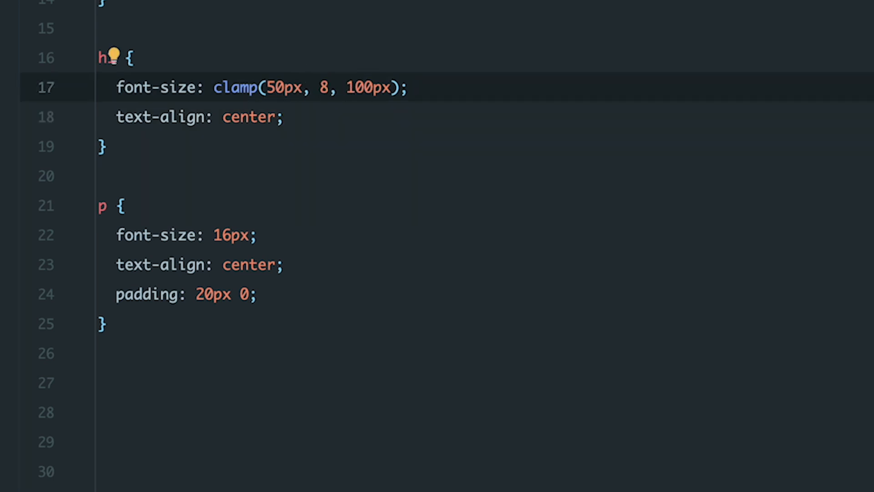
pyautogui.write('vw')
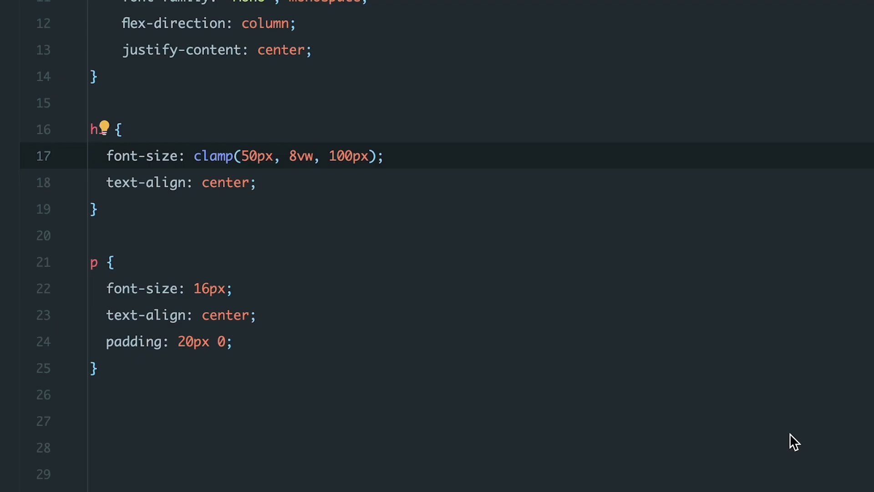
# - Change the clamp's preferred value from 8vw to 6.25vw
pyautogui.write('6.25v')
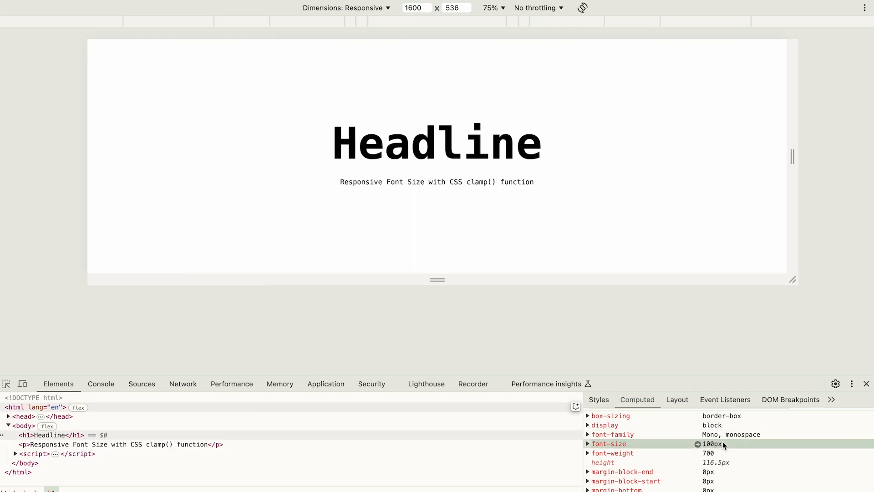
pyautogui.moveTo(821, 213)
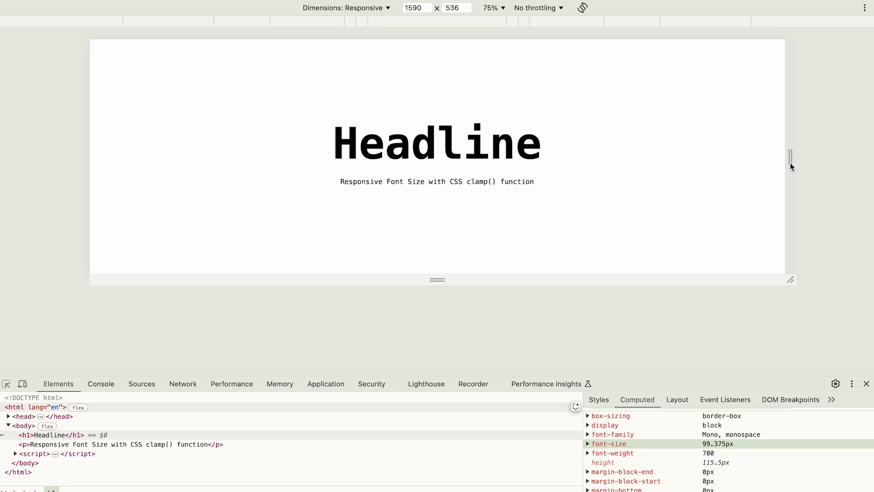
pyautogui.moveTo(804, 306)
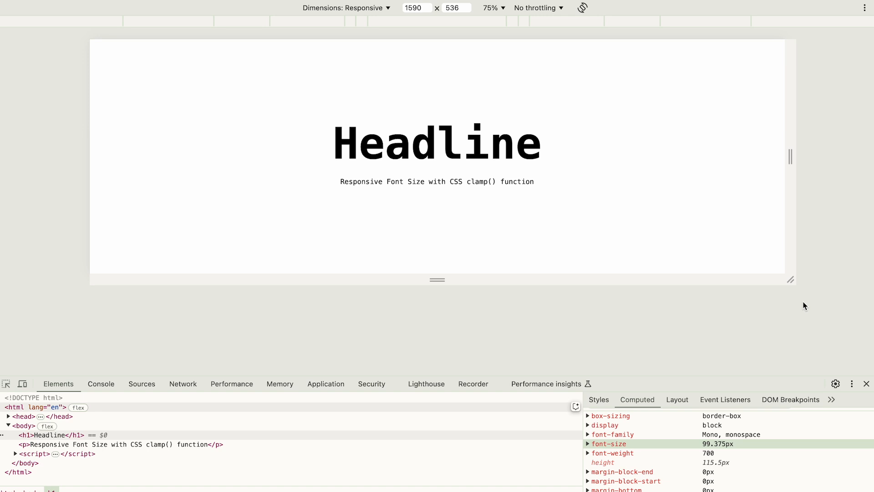
pyautogui.moveTo(762, 352)
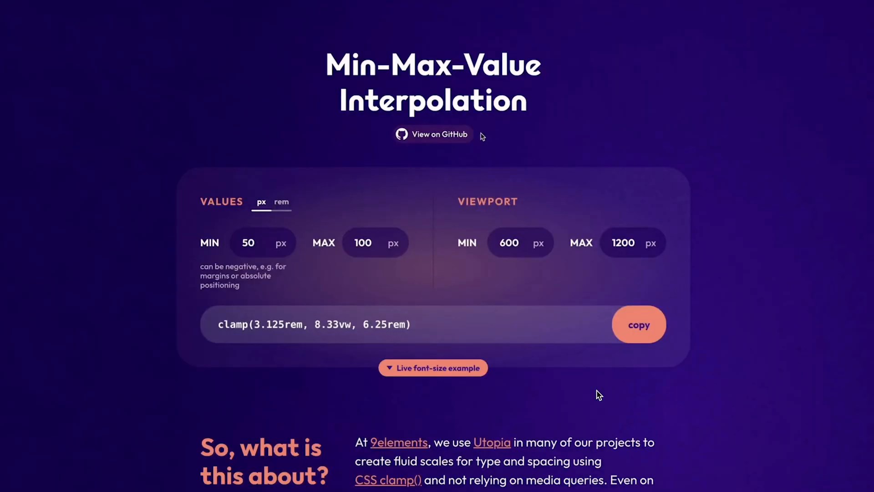
pyautogui.moveTo(220, 196)
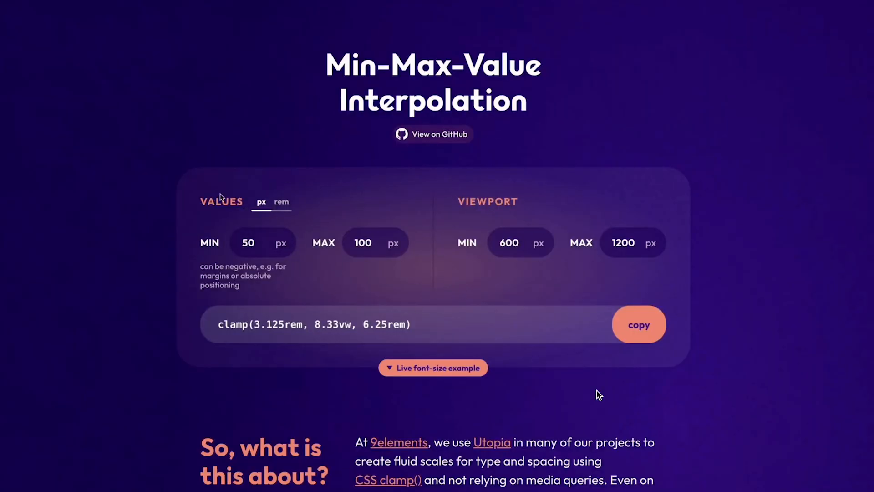
pyautogui.click(248, 242)
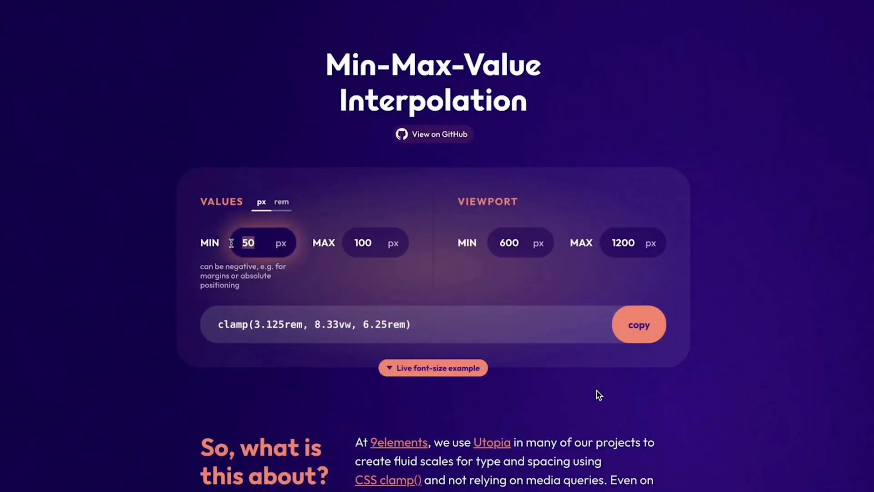
pyautogui.click(375, 242)
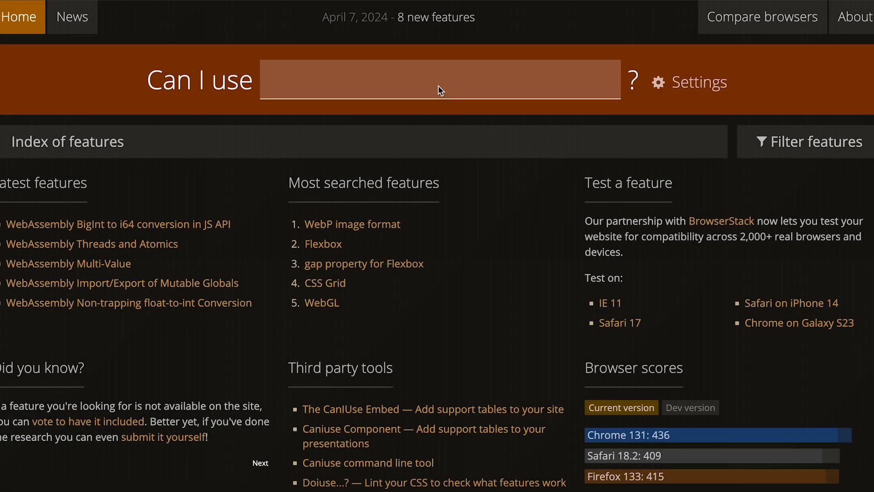
# - Search Can I use for 'clamp' to check browser support
pyautogui.write('clamp')
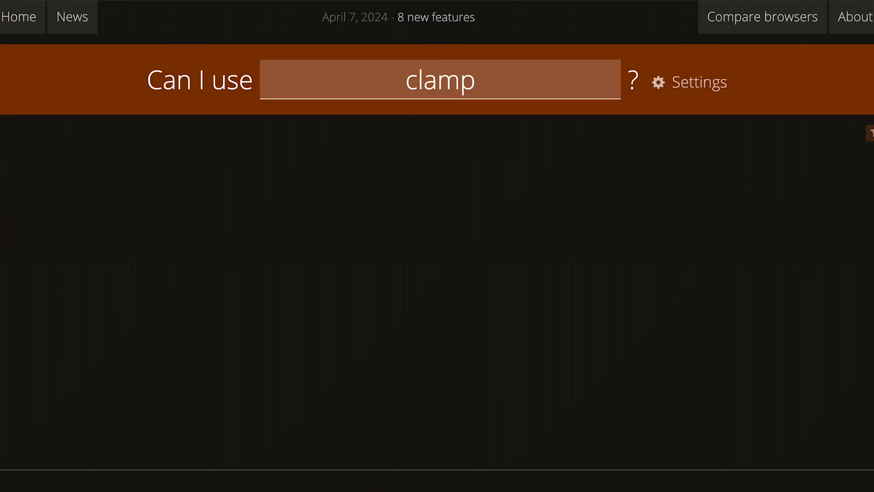